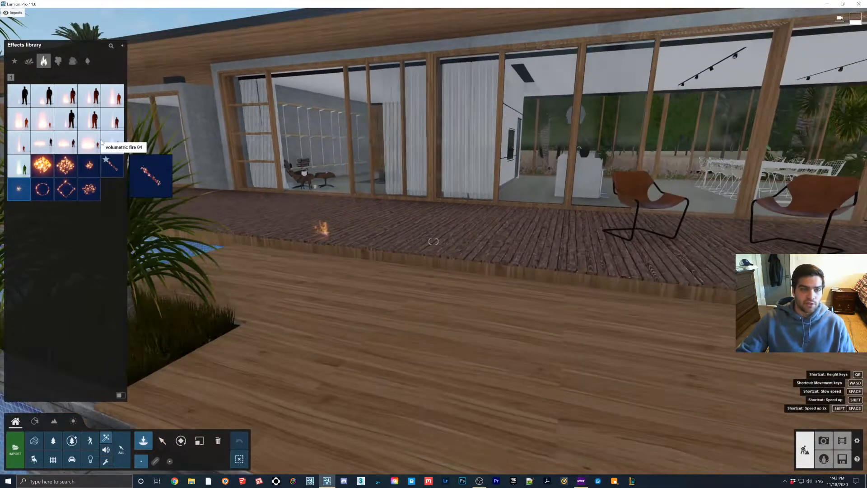
Pick a tall volumetric fire from the Fire category and place it on the deck
left_click(394, 324)
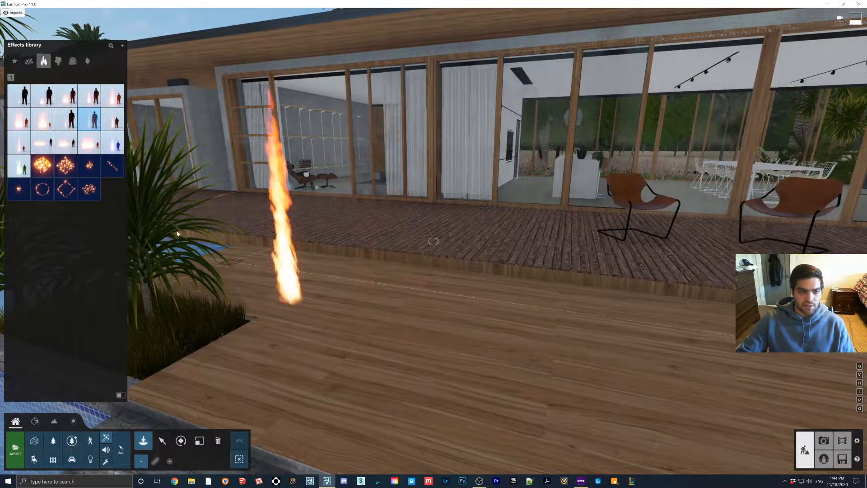
mouse_move(42, 165)
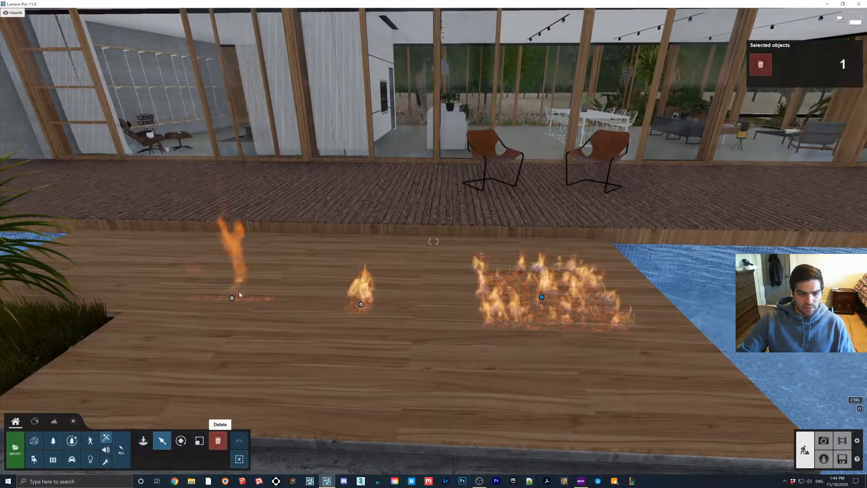
Delete the tall thin flame and select the wide rectangular fire to show its settings
left_click(218, 441)
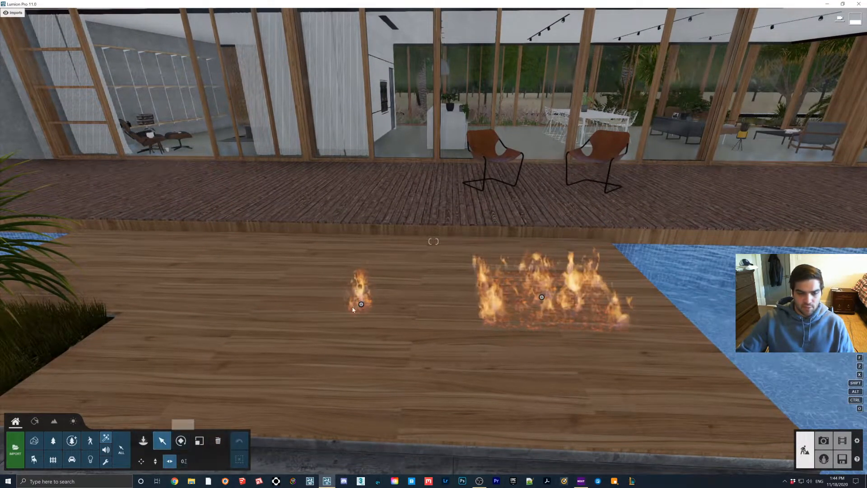
left_click(361, 303)
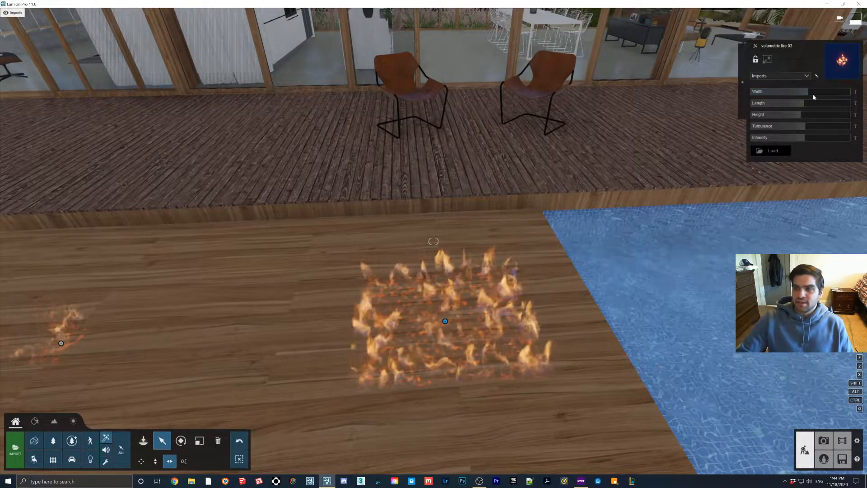
Load LL_Logo.png as the wide fire's texture and widen it to about 2.4 m
left_click(769, 138)
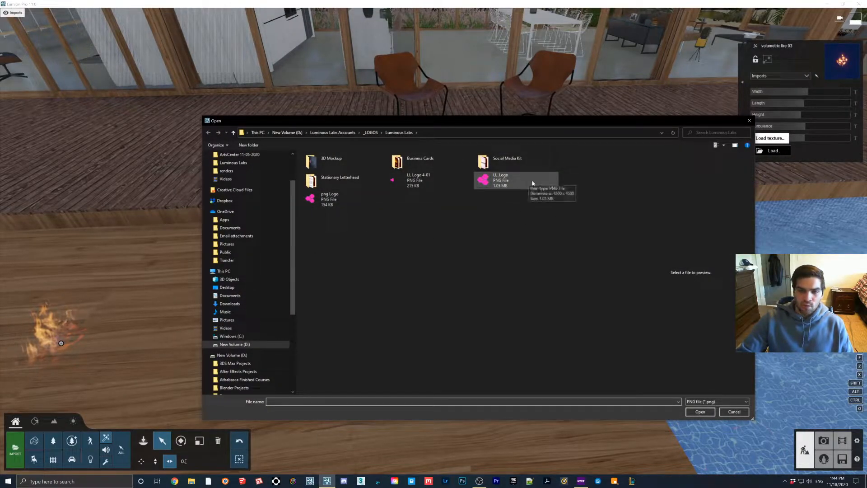
left_click(734, 411)
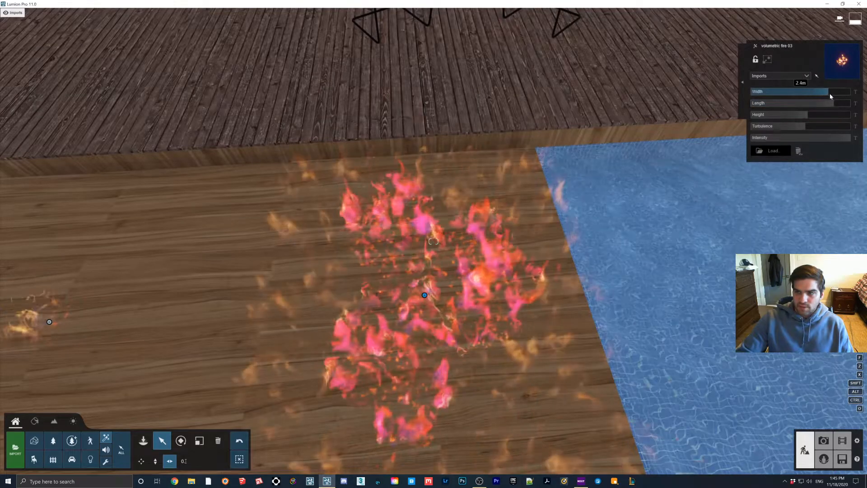
left_click_drag(812, 91, 829, 91)
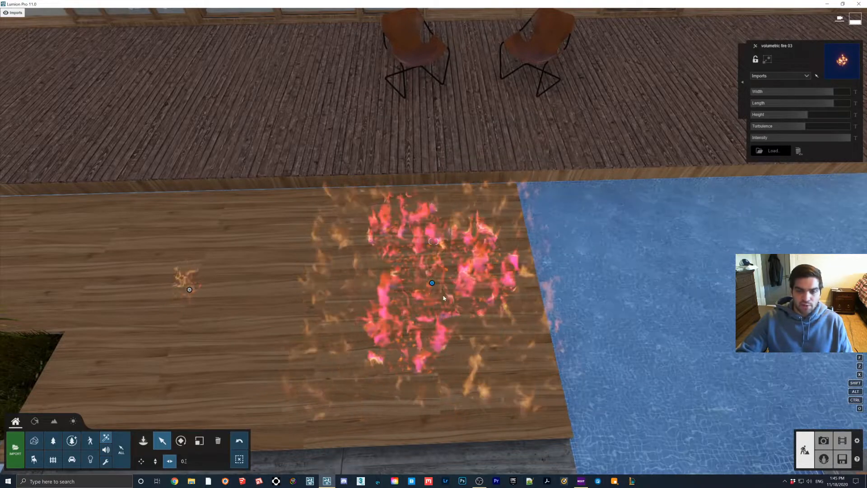
Open the texture file browser again and cancel it without loading an image
left_click(773, 150)
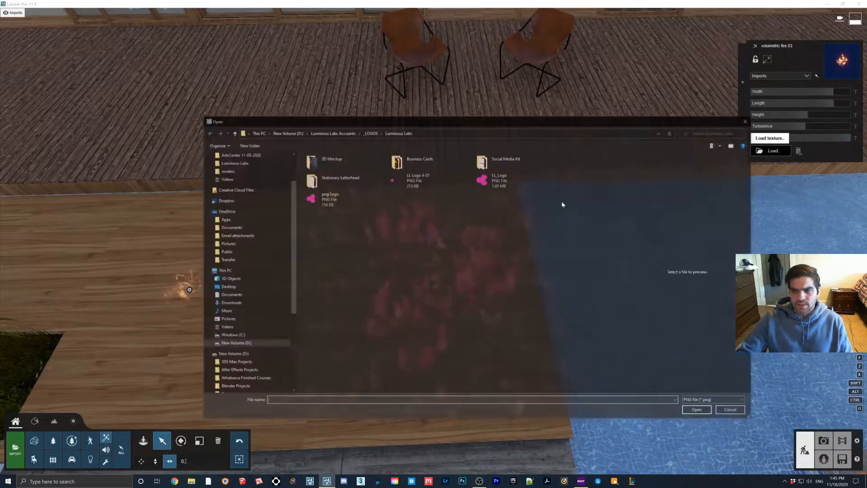
left_click(231, 320)
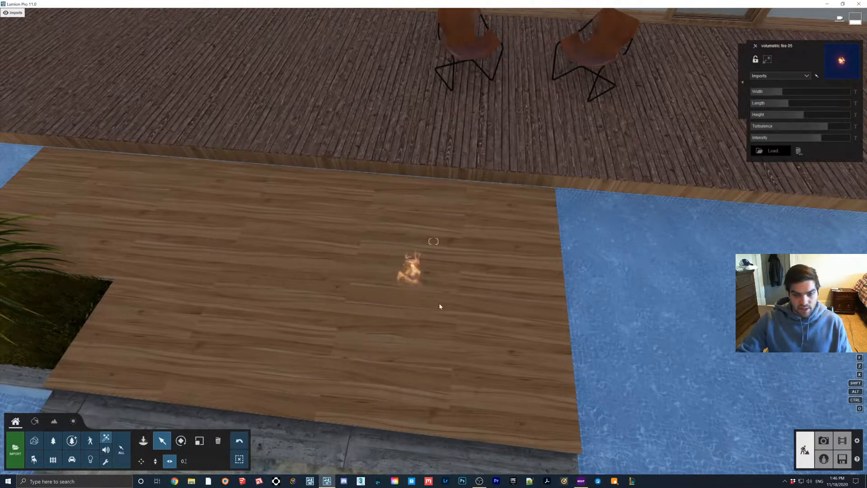
Drag the size slider up to grow the small volumetric fire into a larger blaze
left_click_drag(751, 91, 799, 91)
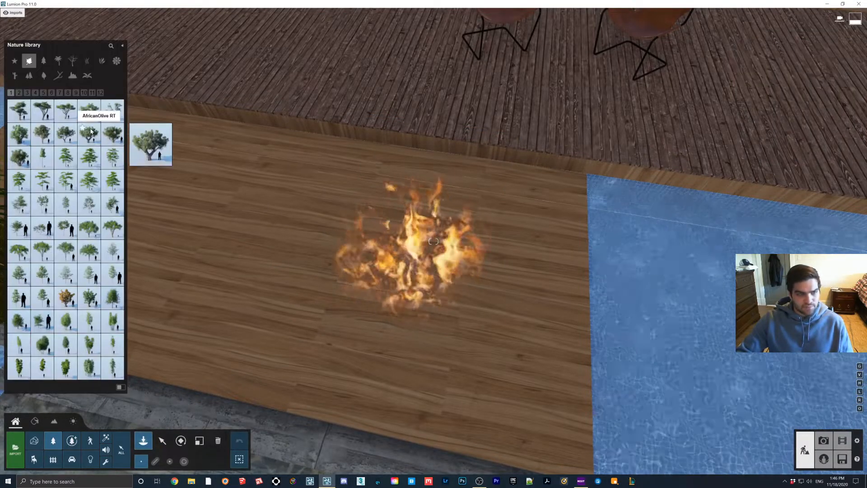
Search the Nature library for "wood" to find log pile models
type("wood")
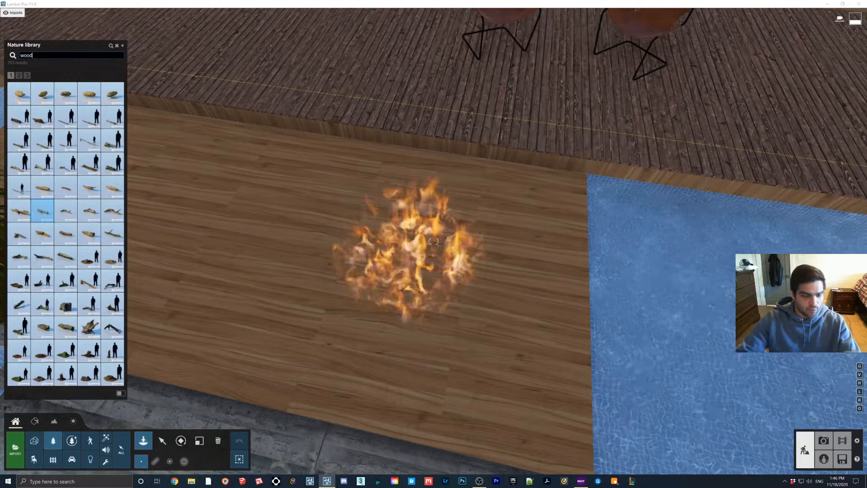
mouse_move(111, 188)
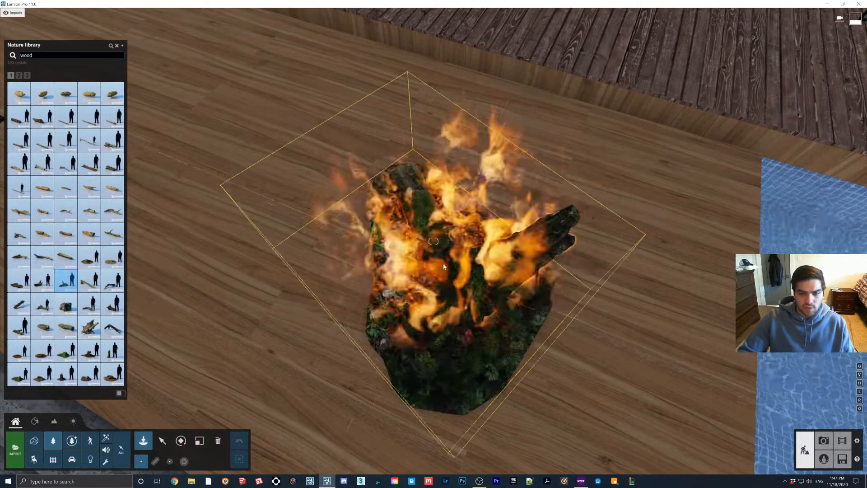
mouse_move(44, 116)
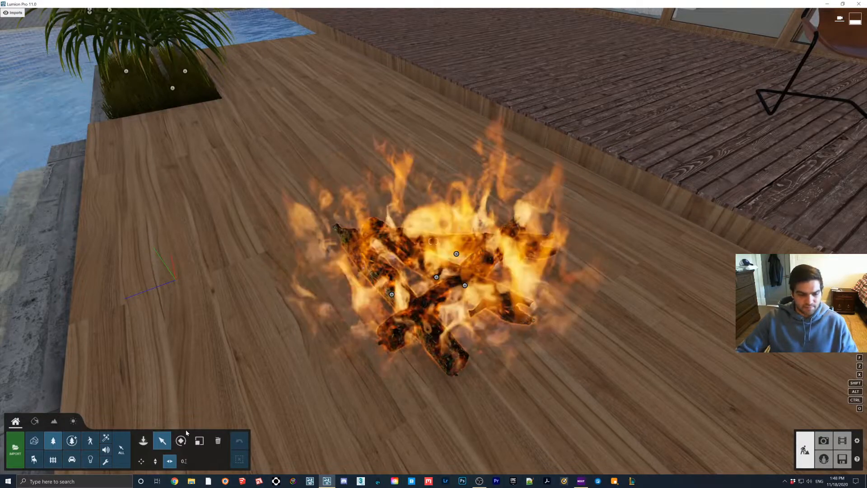
Scale and position the crossed logs so they sit inside the fire
left_click(143, 440)
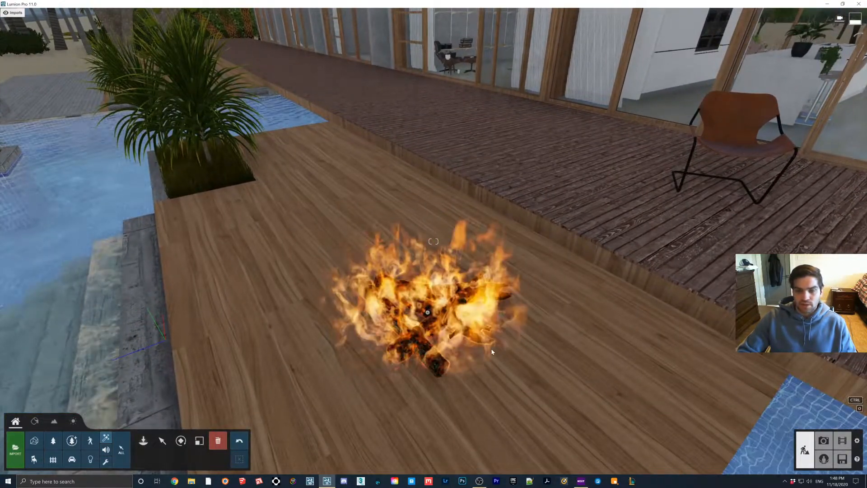
mouse_move(596, 308)
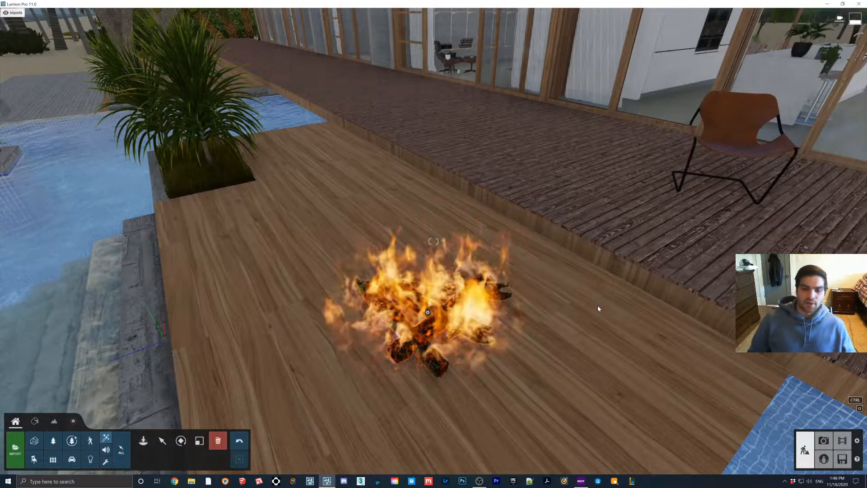